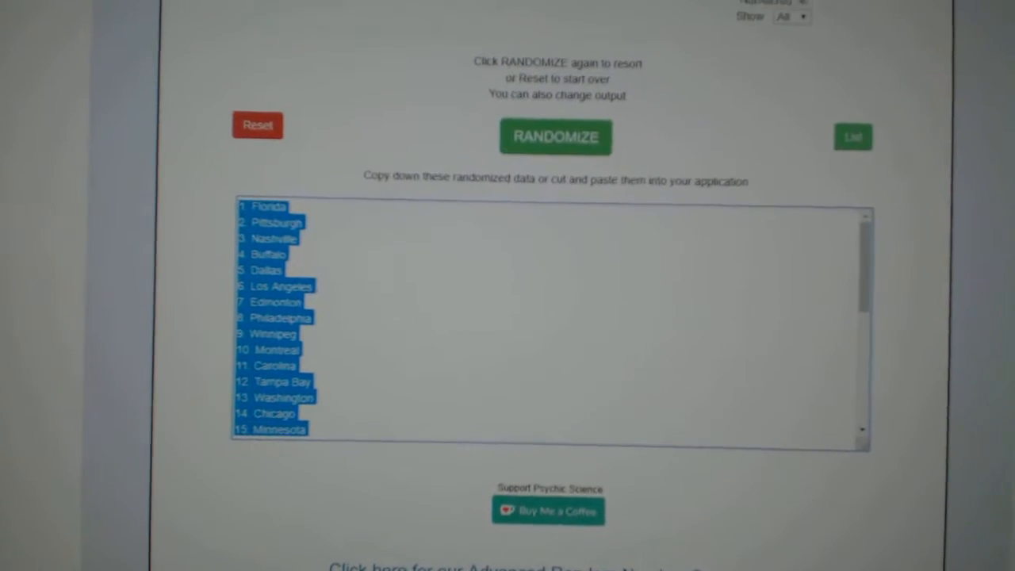
- Shuffle the numbered list of names and spots on the name list page
left_click(556, 137)
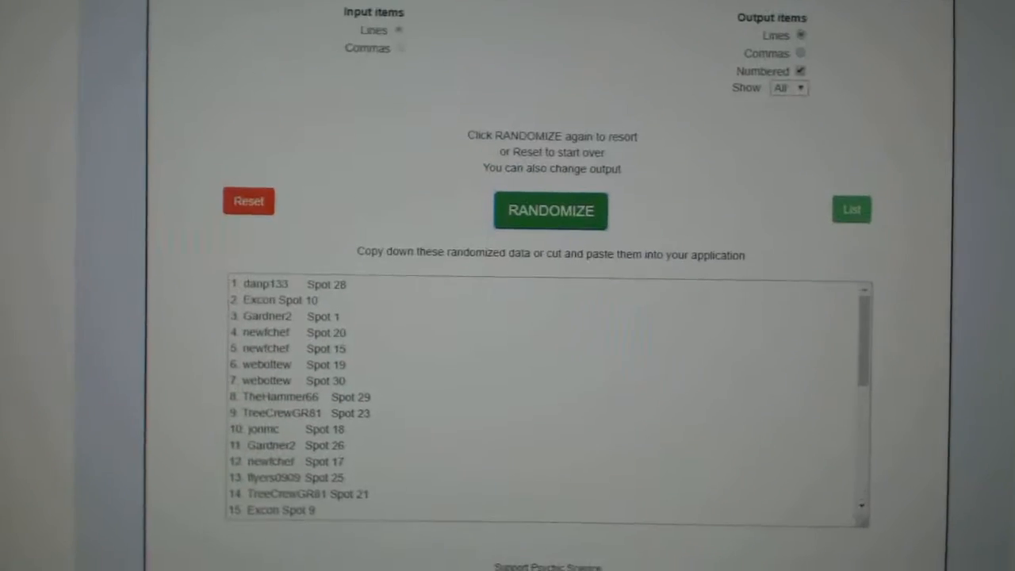
left_click(551, 210)
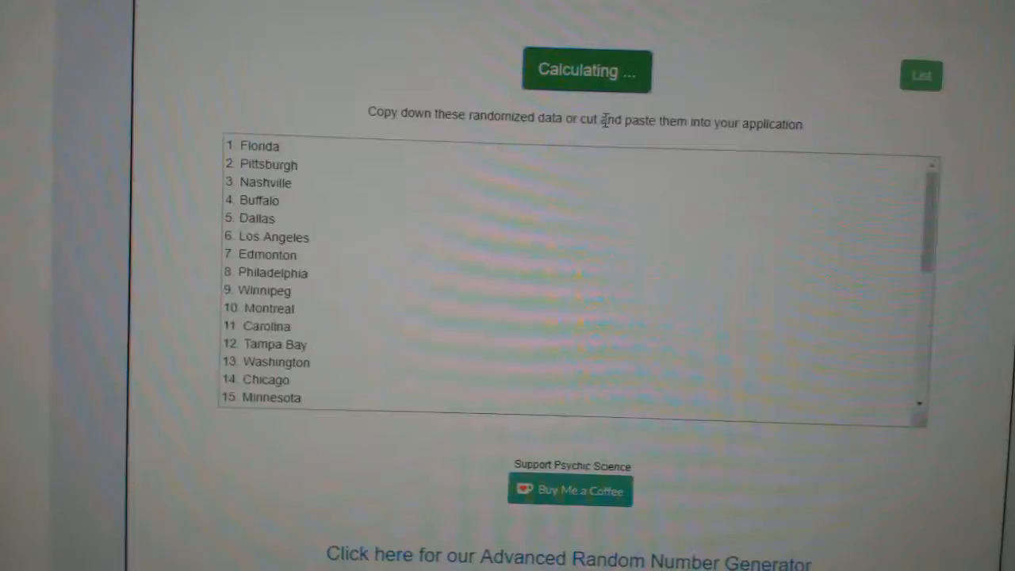
- Reshuffle the numbered team-city list into a new random order
left_click(587, 70)
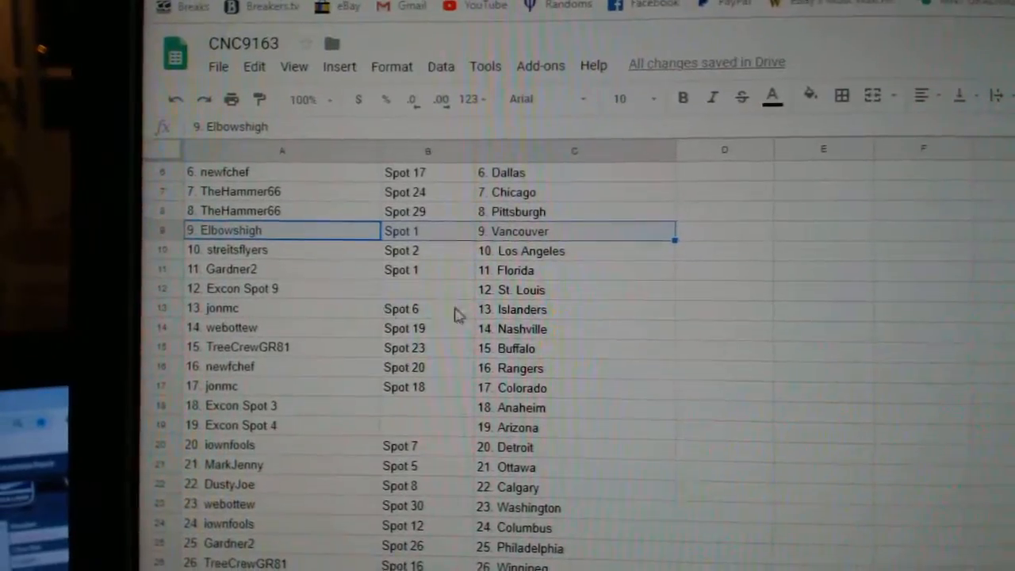
- Scroll through the sheet to confirm all 30 name-spot-team rows, through 30 Carolina
scroll("down", 3)
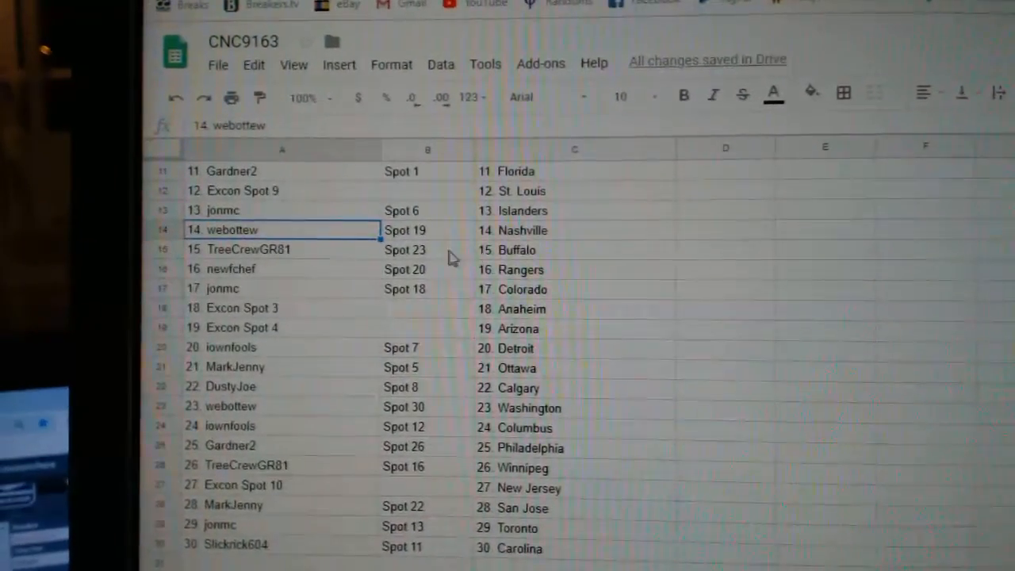